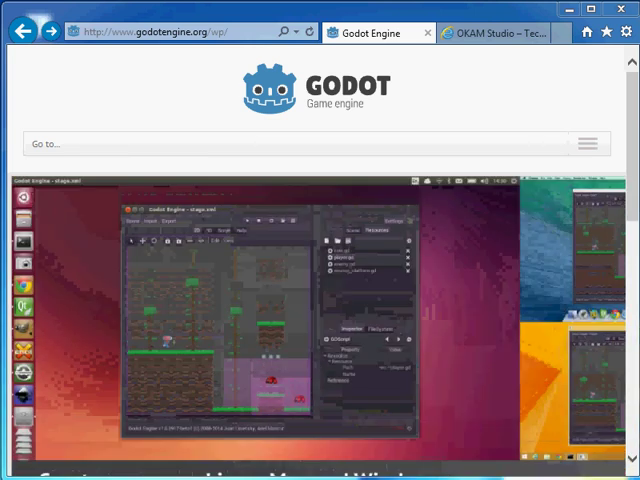
Step: Expand the godotengine.org 'Go to...' navigation to reveal the site's sections
{"action": "left_click", "coordinate": [496, 32]}
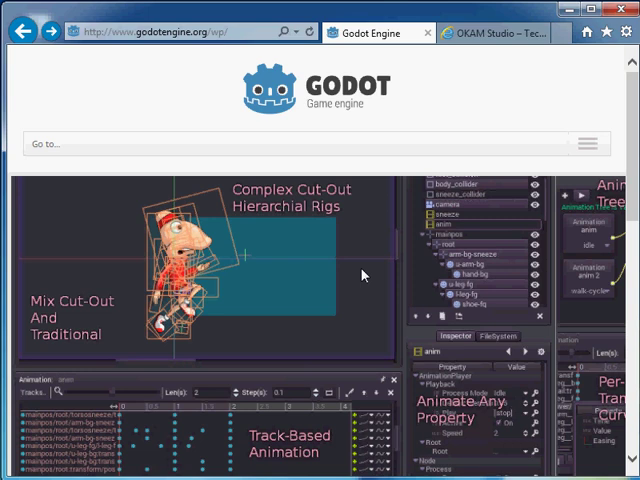
{"action": "mouse_move", "coordinate": [360, 276]}
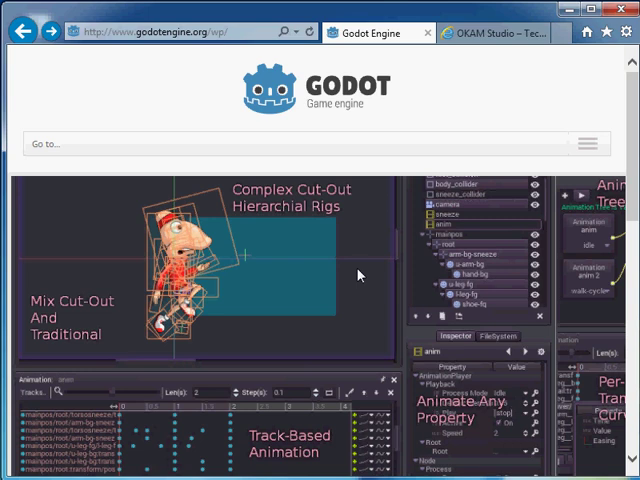
{"action": "mouse_move", "coordinate": [318, 268]}
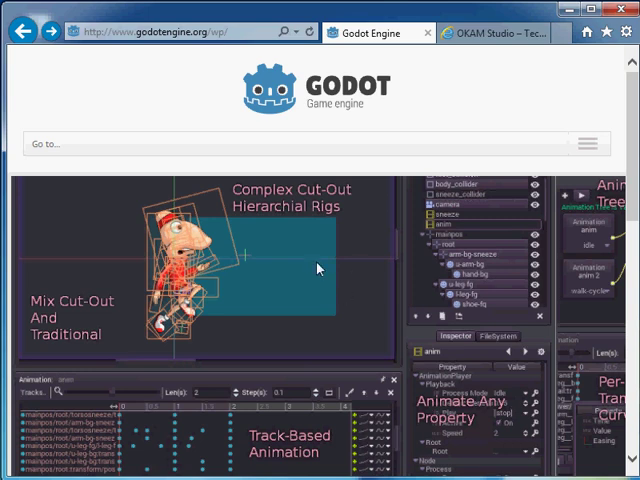
{"action": "mouse_move", "coordinate": [230, 152]}
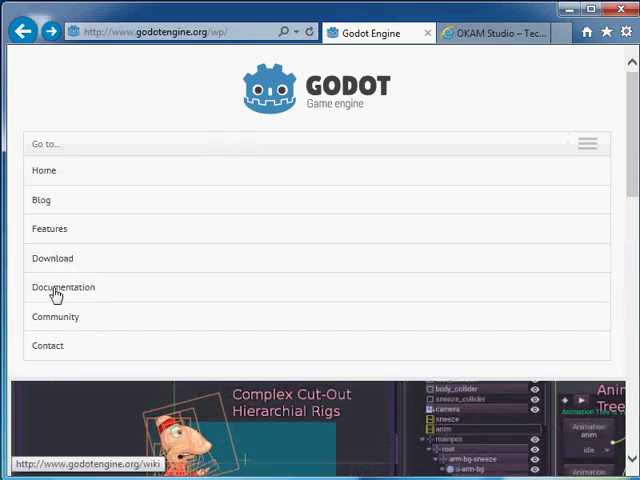
Step: Browse the Documentation center down to its step-by-step tutorials list
{"action": "left_click", "coordinate": [64, 288]}
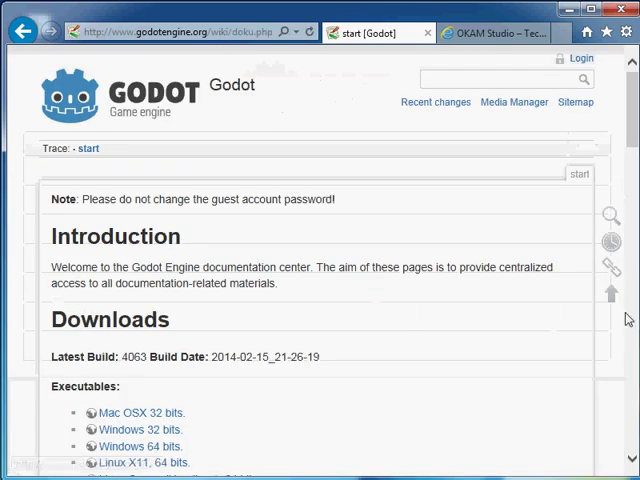
{"action": "scroll", "scroll_direction": "down", "scroll_amount": 3}
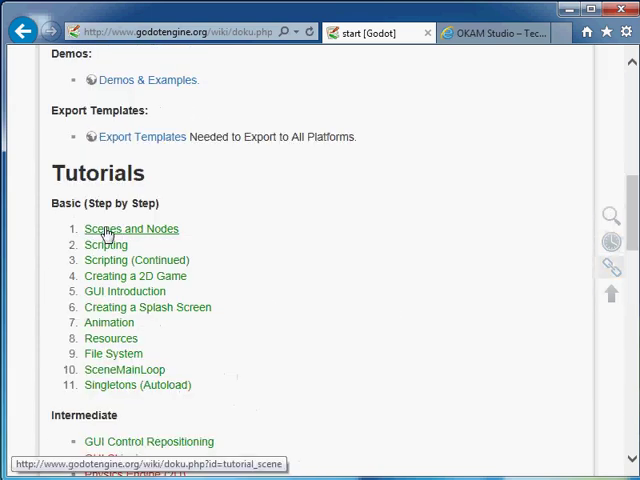
{"action": "mouse_move", "coordinate": [104, 244]}
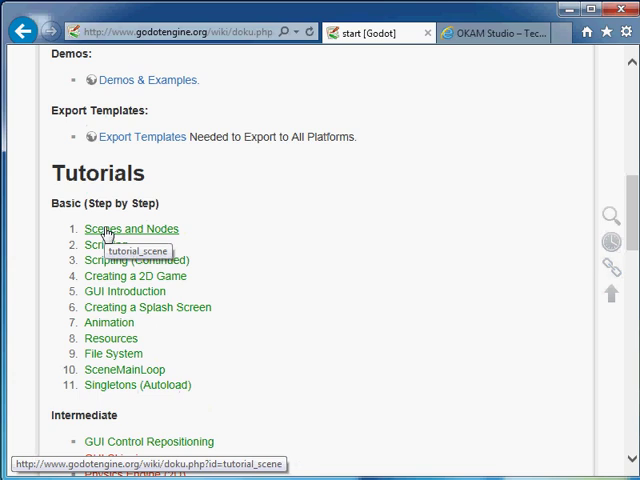
{"action": "mouse_move", "coordinate": [104, 232]}
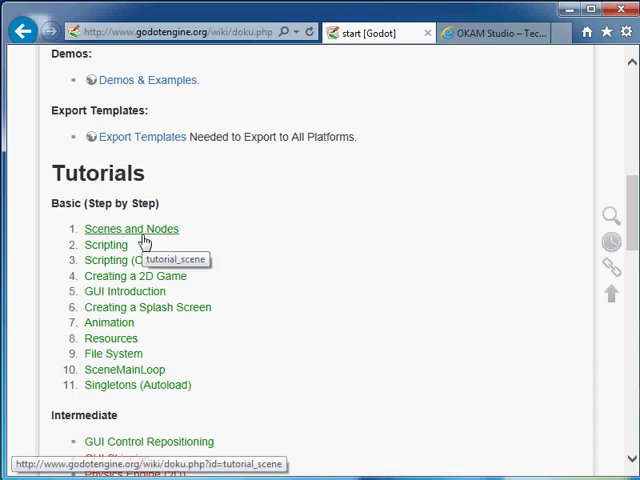
{"action": "mouse_move", "coordinate": [144, 244]}
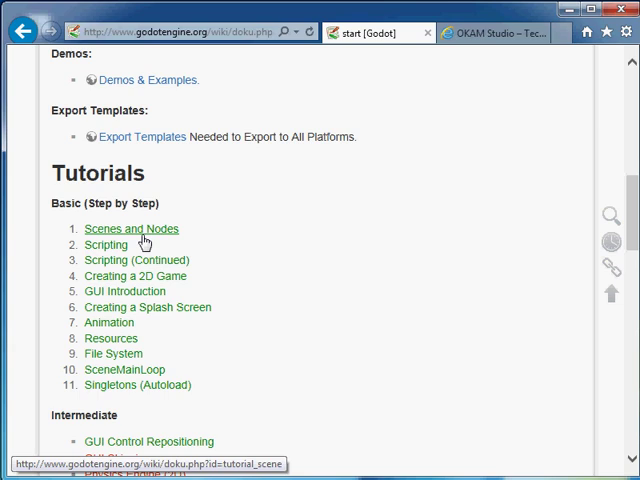
{"action": "mouse_move", "coordinate": [568, 8]}
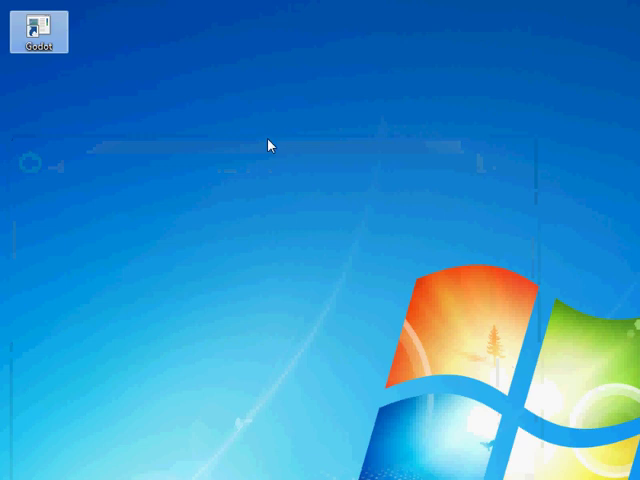
Step: Launch Godot and create folders 'Godot' and 'Test' inside Downloads for the project
{"action": "double_click", "coordinate": [40, 32]}
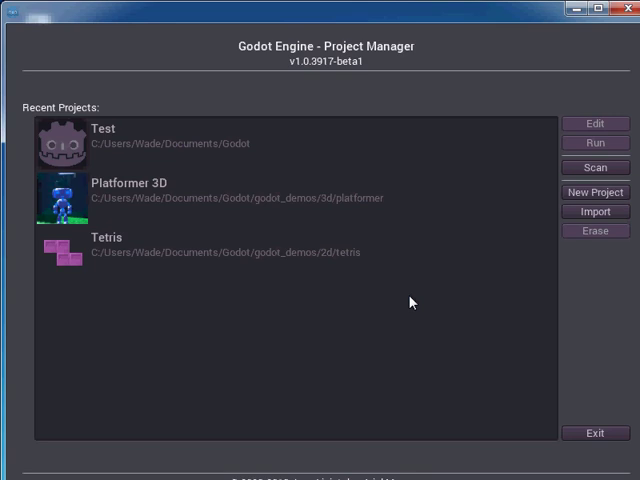
{"action": "left_click", "coordinate": [594, 192]}
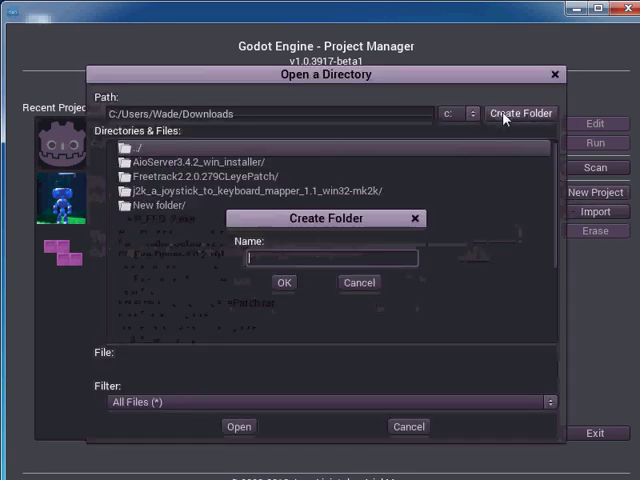
{"action": "type", "text": "G"}
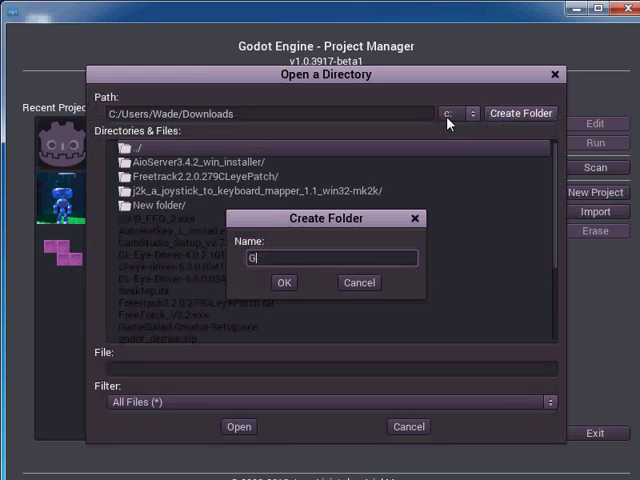
{"action": "type", "text": "odot"}
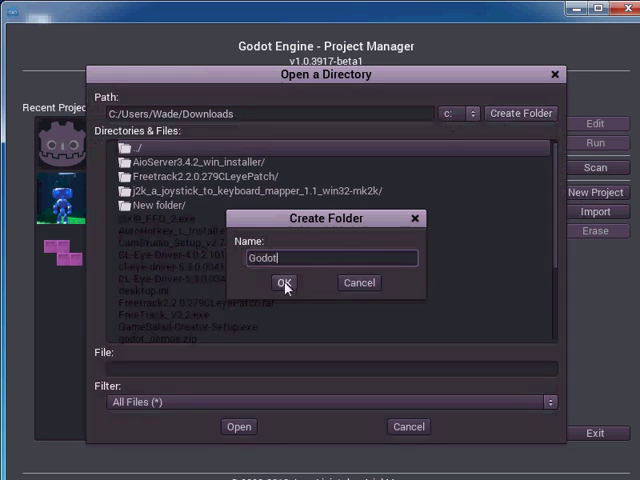
{"action": "left_click", "coordinate": [284, 282]}
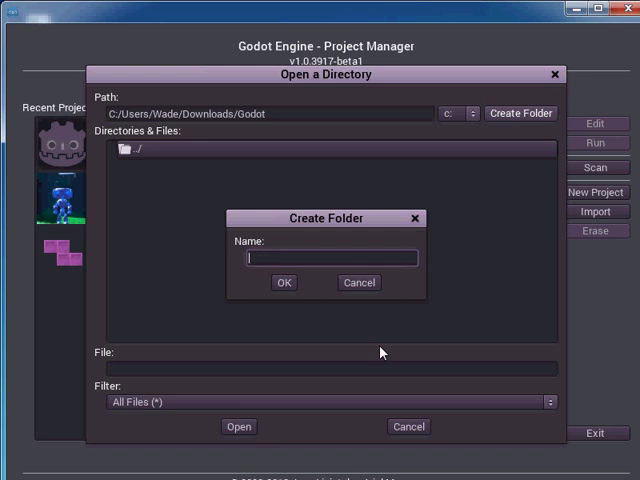
{"action": "type", "text": "Test"}
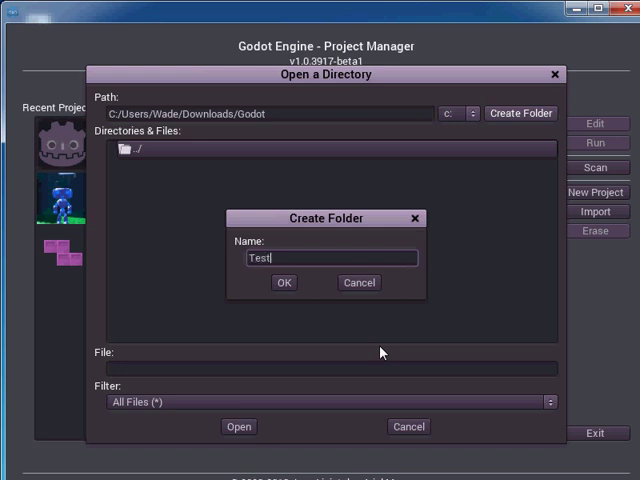
{"action": "left_click", "coordinate": [284, 282]}
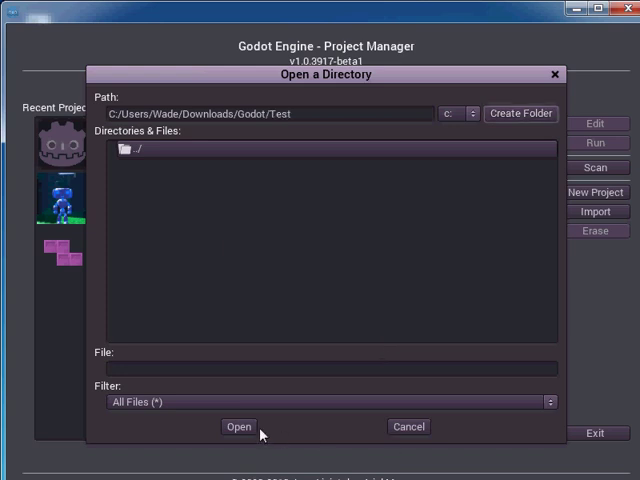
Step: Create a new project named 'Test' in the Downloads/Godot/Test folder
{"action": "left_click", "coordinate": [238, 426]}
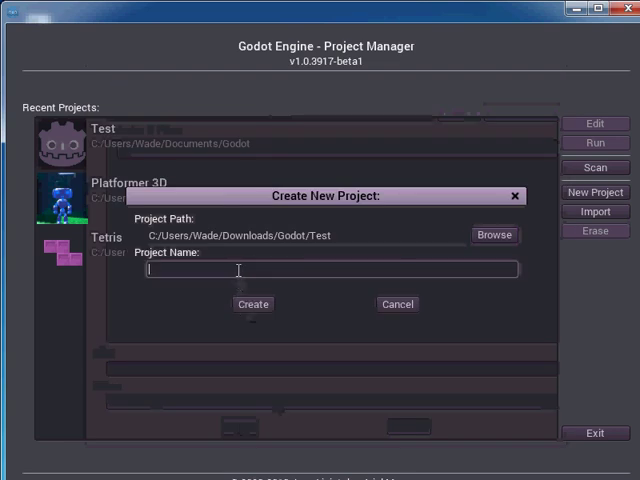
{"action": "type", "text": "Test"}
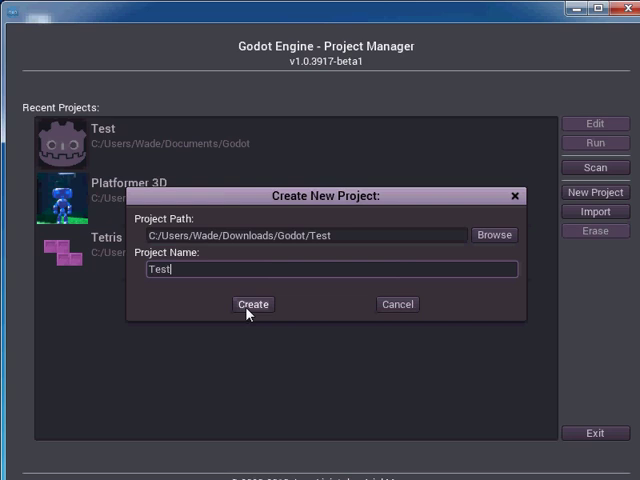
{"action": "left_click", "coordinate": [252, 304]}
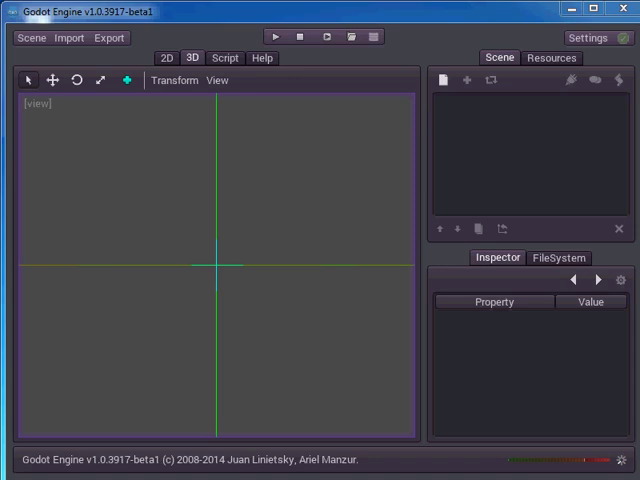
{"action": "mouse_move", "coordinate": [456, 108]}
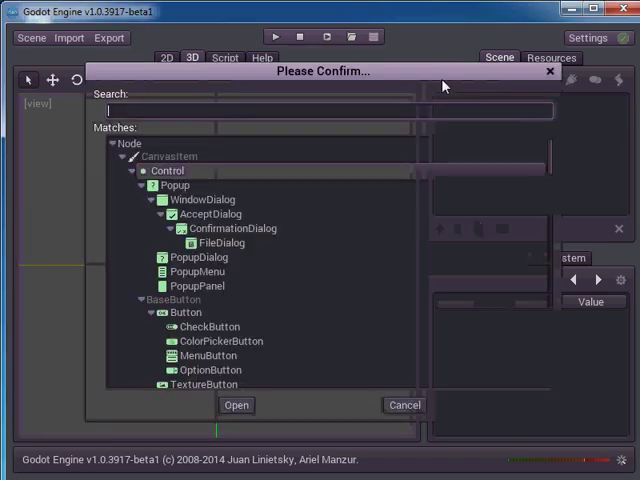
{"action": "mouse_move", "coordinate": [424, 246]}
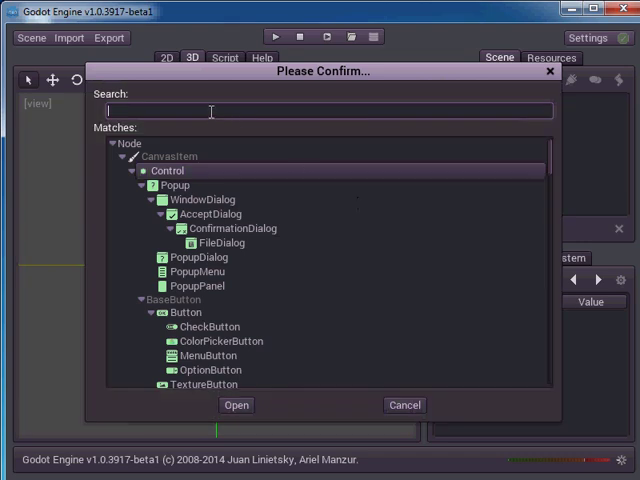
Step: Search 'label' in Create Node and add a Label as the scene root
{"action": "type", "text": "label"}
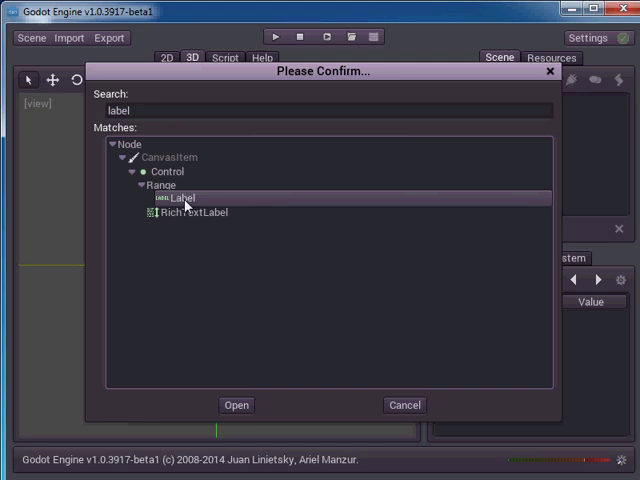
{"action": "left_click", "coordinate": [234, 404]}
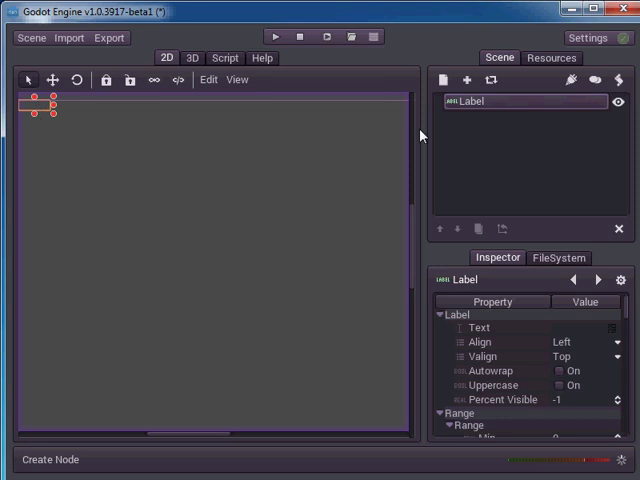
{"action": "mouse_move", "coordinate": [520, 106]}
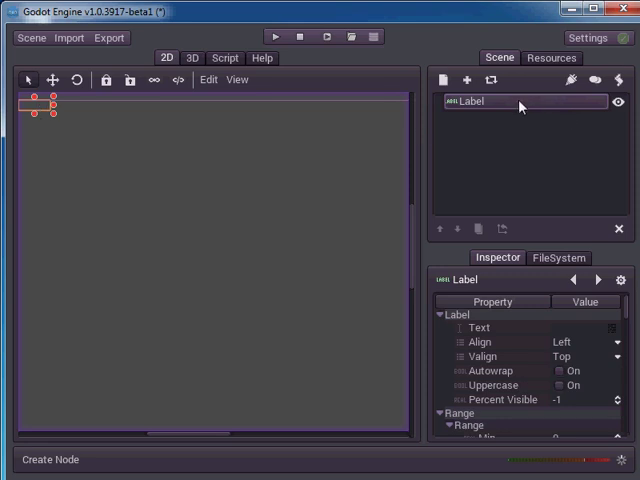
{"action": "mouse_move", "coordinate": [512, 126]}
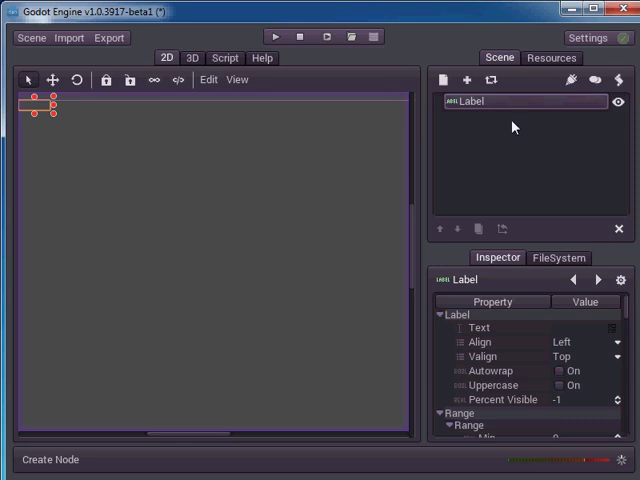
{"action": "mouse_move", "coordinate": [516, 312]}
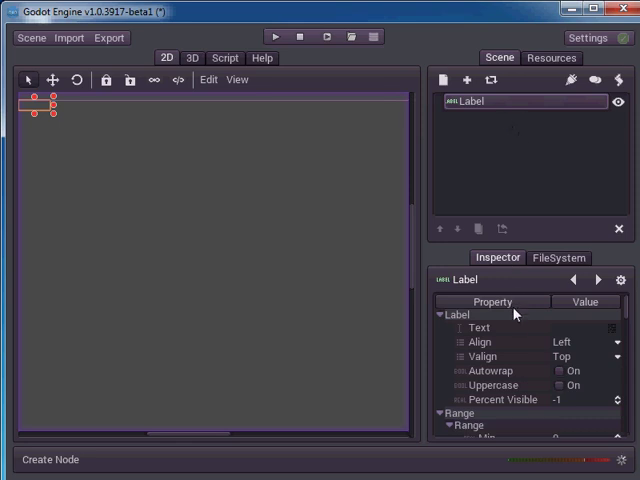
{"action": "mouse_move", "coordinate": [500, 300]}
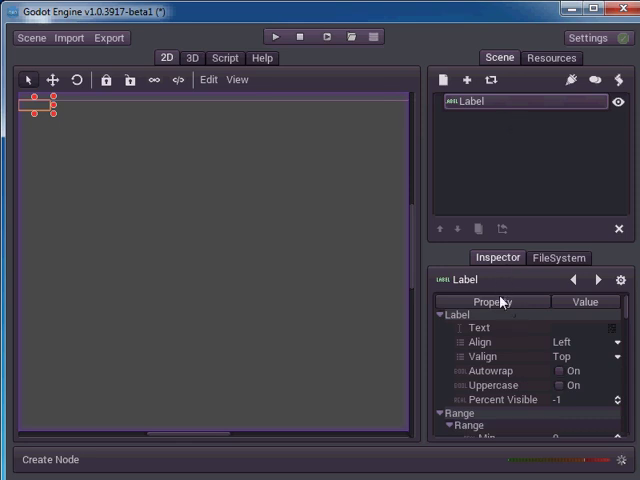
{"action": "mouse_move", "coordinate": [508, 356]}
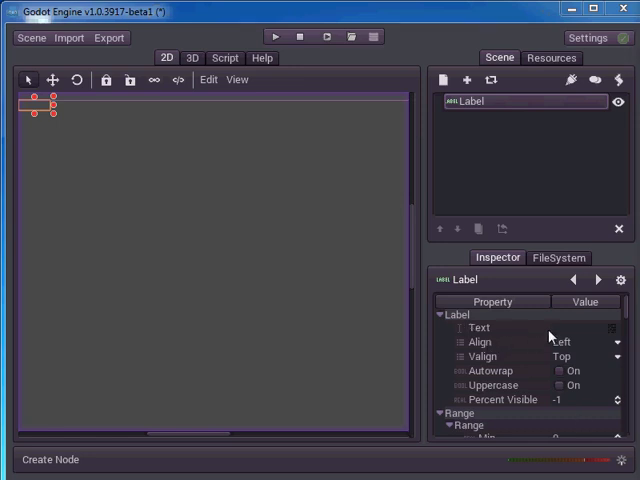
Step: Set the Label's Text property in the Inspector to 'Hello World!'
{"action": "left_click", "coordinate": [572, 328]}
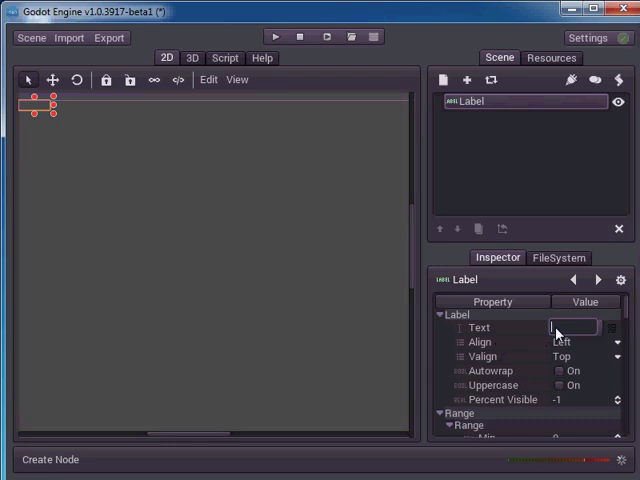
{"action": "type", "text": "Hel"}
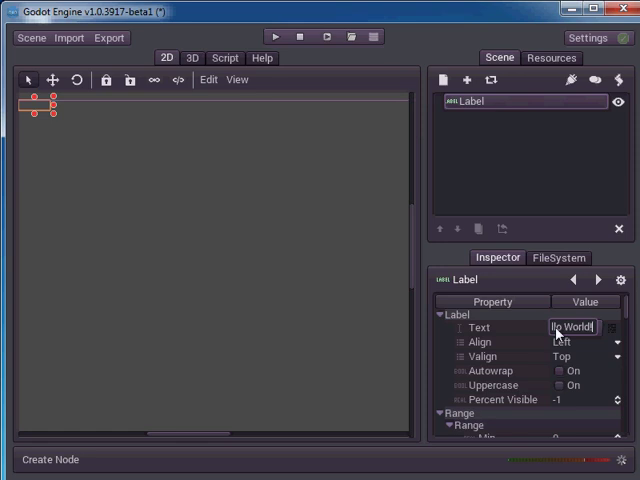
{"action": "type", "text": "Hello World!"}
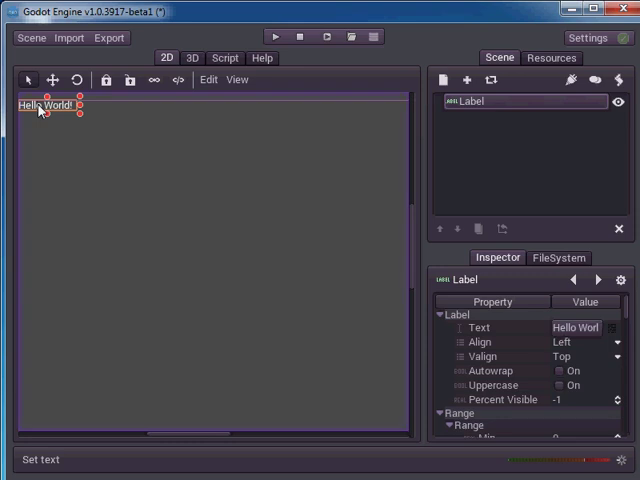
{"action": "mouse_move", "coordinate": [92, 116]}
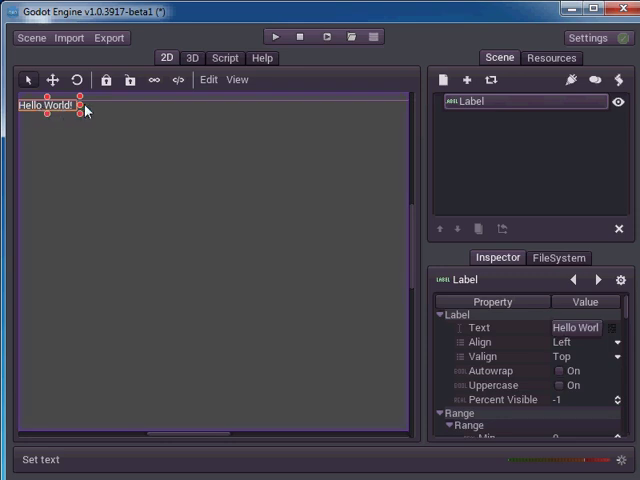
{"action": "mouse_move", "coordinate": [196, 64]}
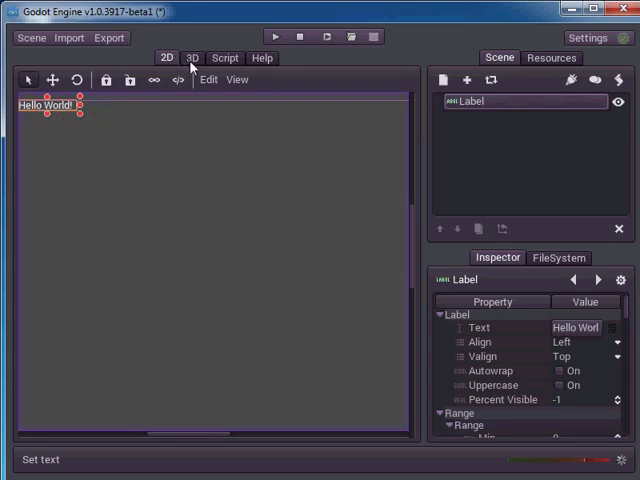
{"action": "mouse_move", "coordinate": [204, 76]}
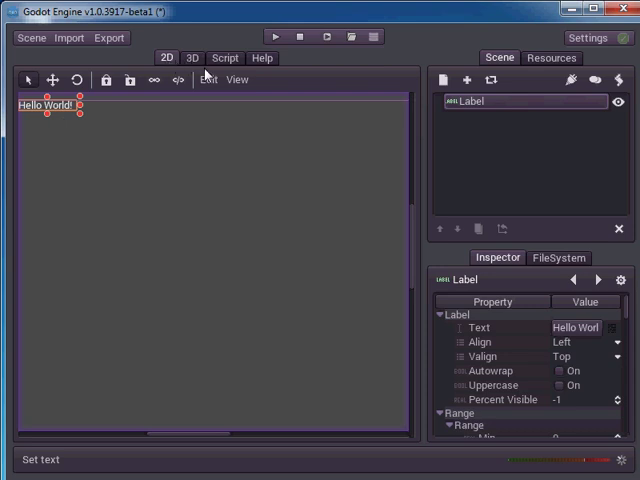
{"action": "mouse_move", "coordinate": [196, 64]}
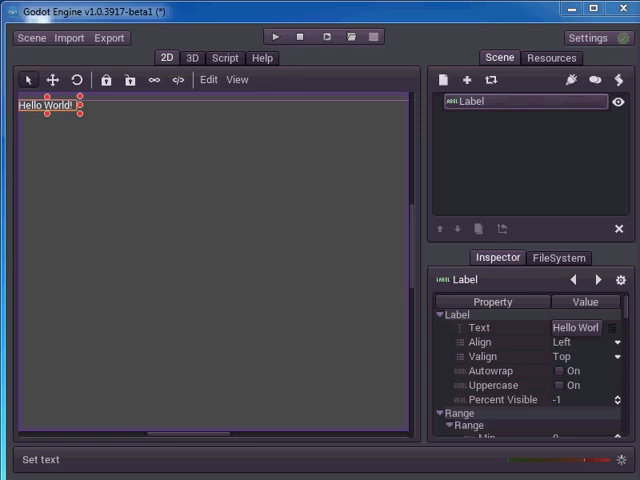
{"action": "mouse_move", "coordinate": [468, 342]}
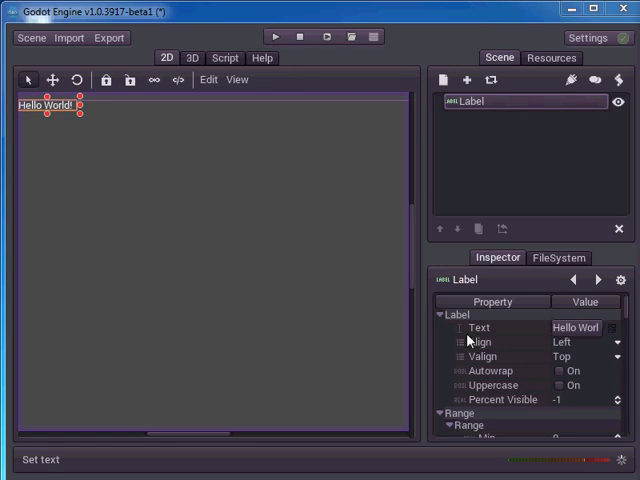
{"action": "mouse_move", "coordinate": [230, 80]}
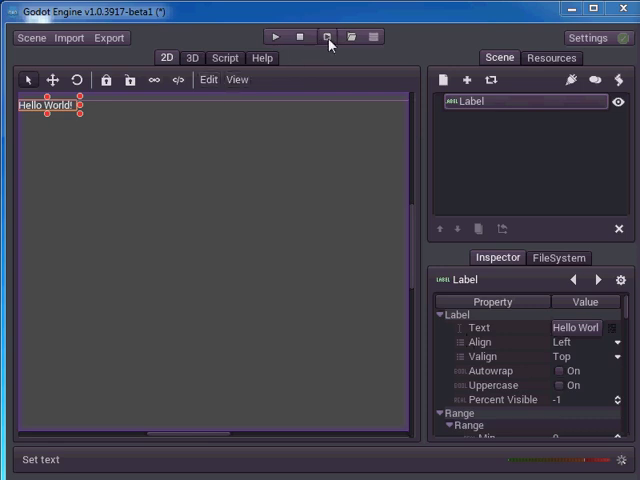
{"action": "mouse_move", "coordinate": [330, 42]}
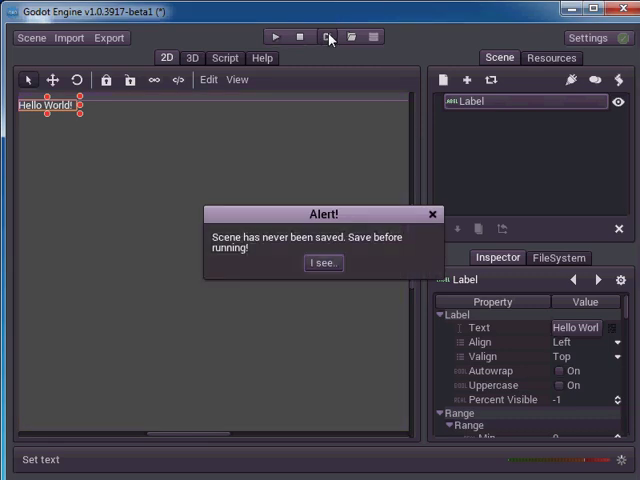
Step: Acknowledge the save-before-running alert and save the scene as new_scene.scn
{"action": "left_click", "coordinate": [324, 262]}
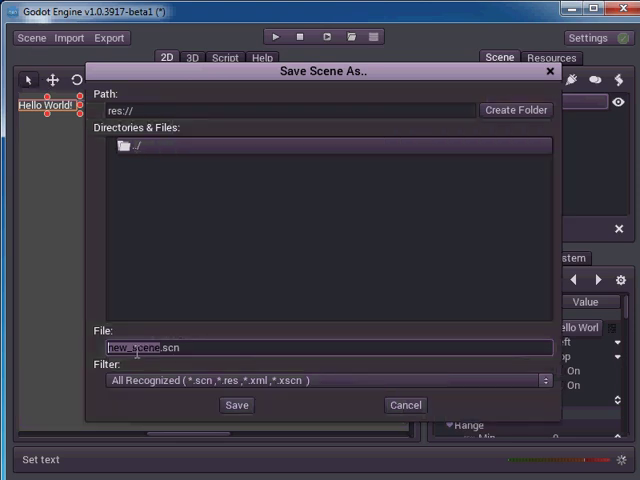
{"action": "left_click", "coordinate": [232, 404]}
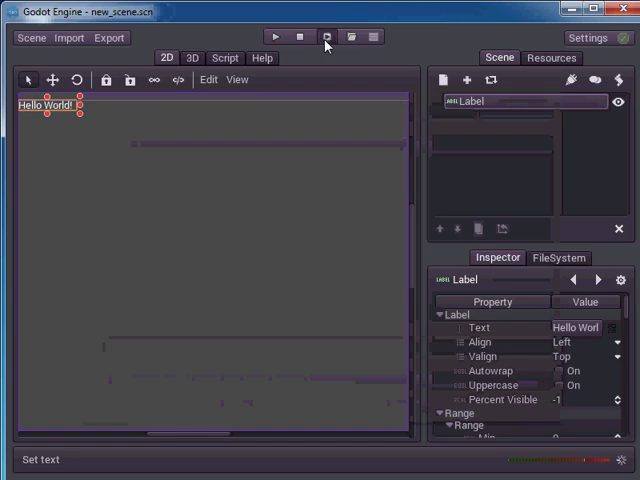
{"action": "left_click", "coordinate": [276, 36]}
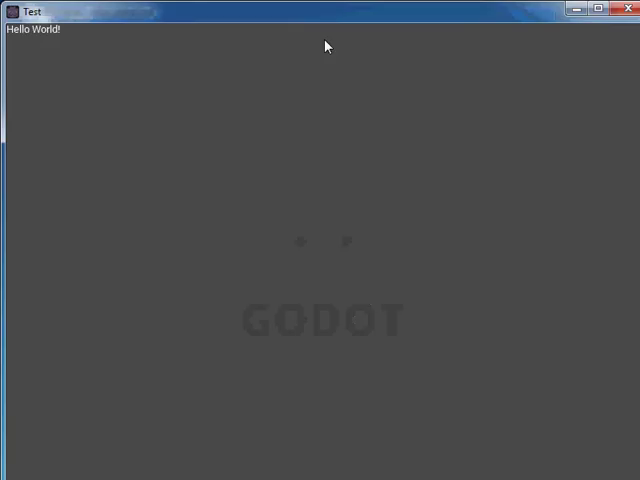
{"action": "mouse_move", "coordinate": [80, 48]}
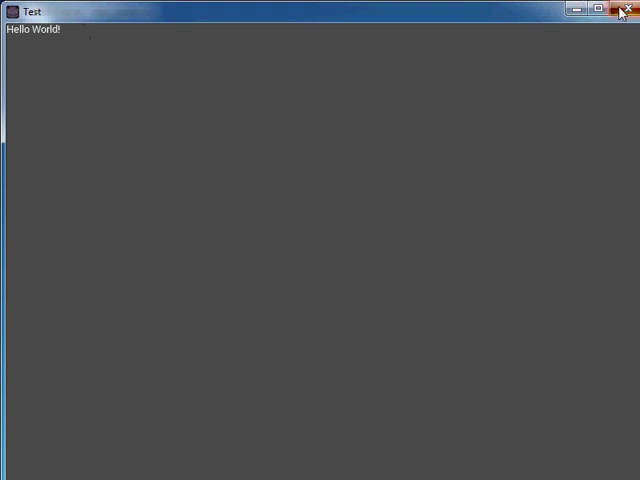
{"action": "left_click", "coordinate": [626, 12]}
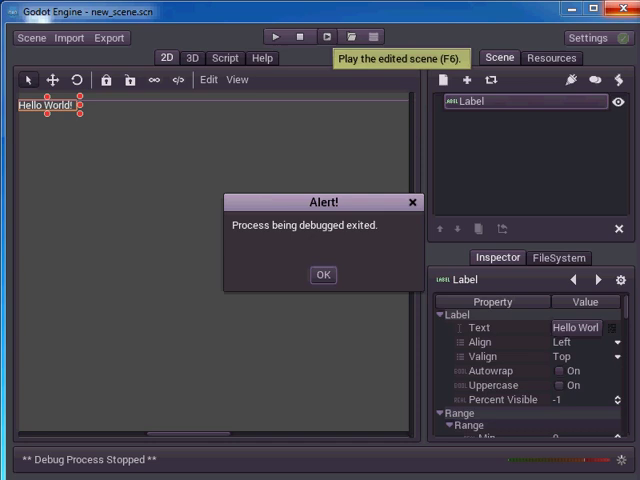
{"action": "left_click", "coordinate": [324, 274]}
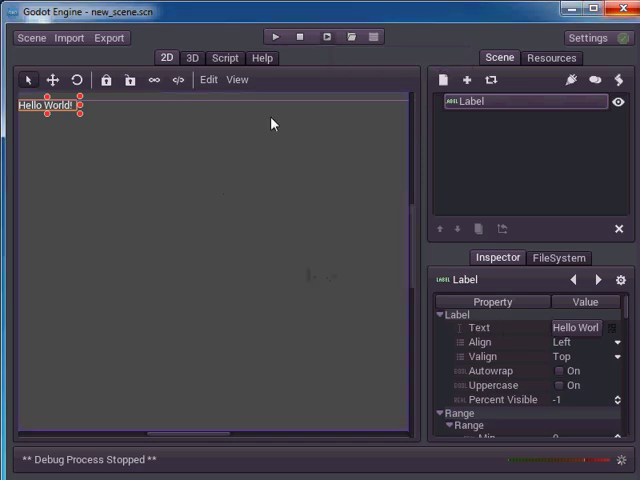
{"action": "left_click", "coordinate": [274, 36]}
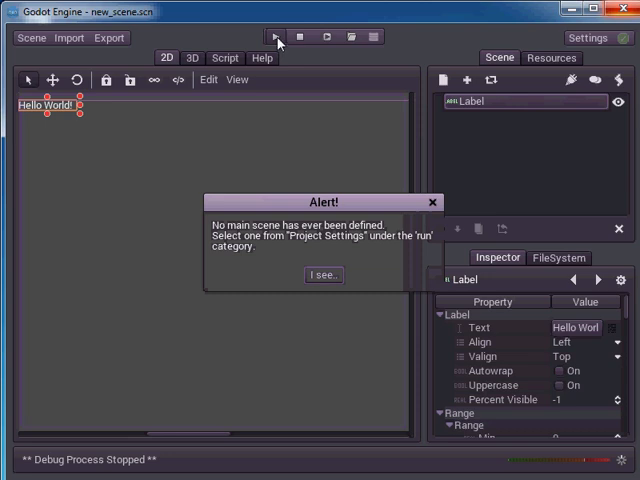
{"action": "mouse_move", "coordinate": [324, 156]}
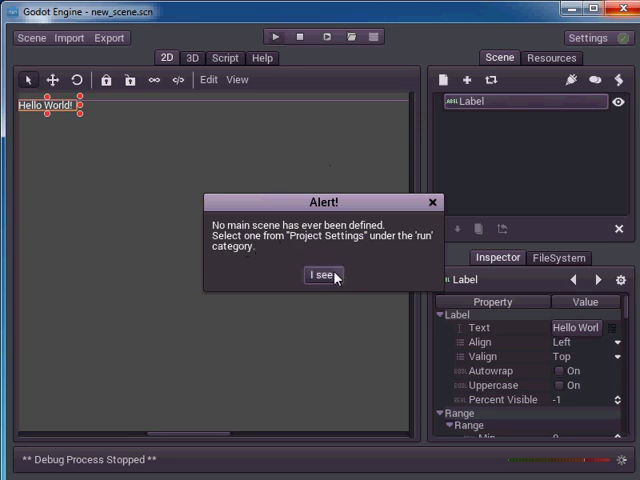
{"action": "left_click", "coordinate": [324, 276]}
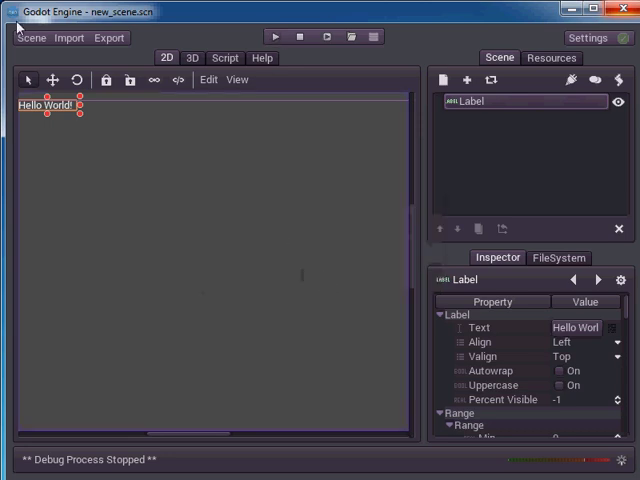
Step: In Project Settings, set application/main_scene to res://new_scene.scn and keep it enabled
{"action": "left_click", "coordinate": [30, 38]}
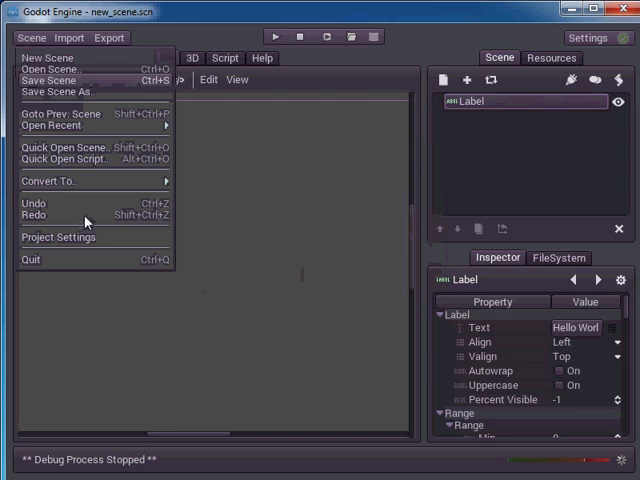
{"action": "left_click", "coordinate": [60, 236]}
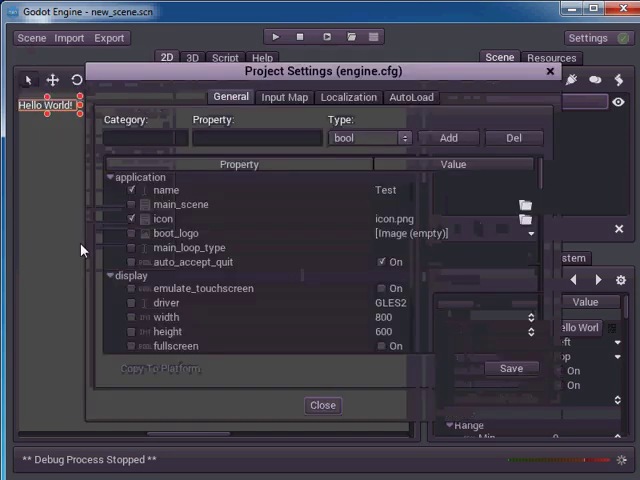
{"action": "left_click", "coordinate": [178, 204]}
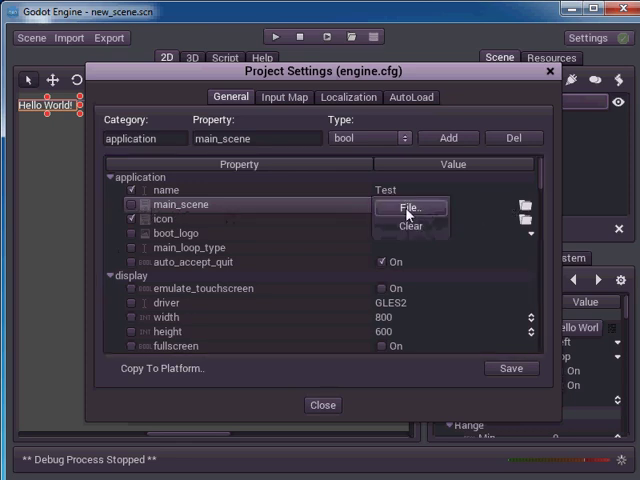
{"action": "left_click", "coordinate": [410, 208]}
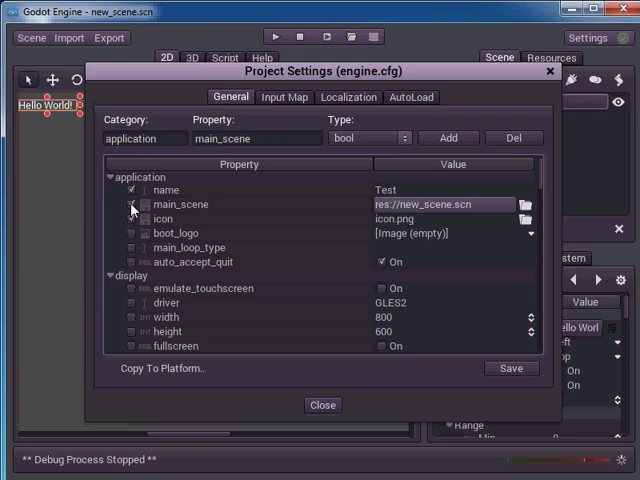
{"action": "left_click", "coordinate": [520, 368]}
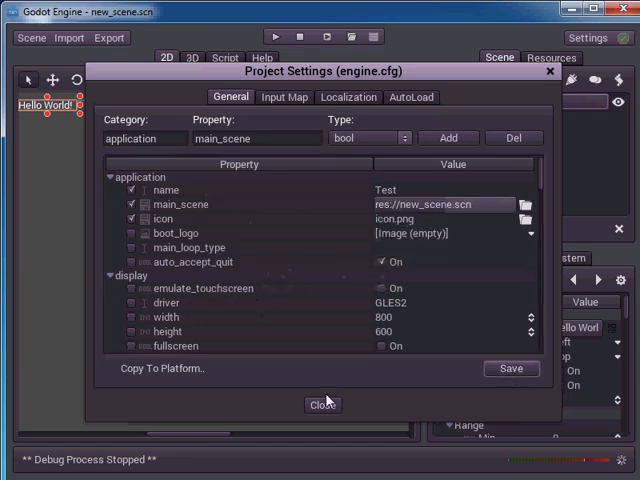
Step: Run the project with its main scene, close the game and dismiss the debug-exited notice
{"action": "left_click", "coordinate": [322, 404]}
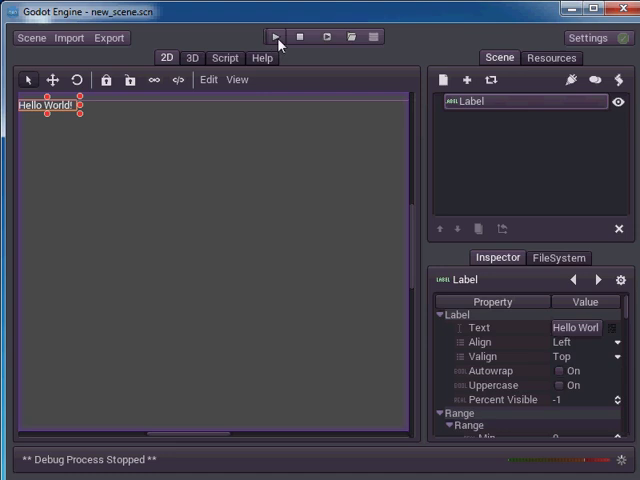
{"action": "left_click", "coordinate": [274, 36]}
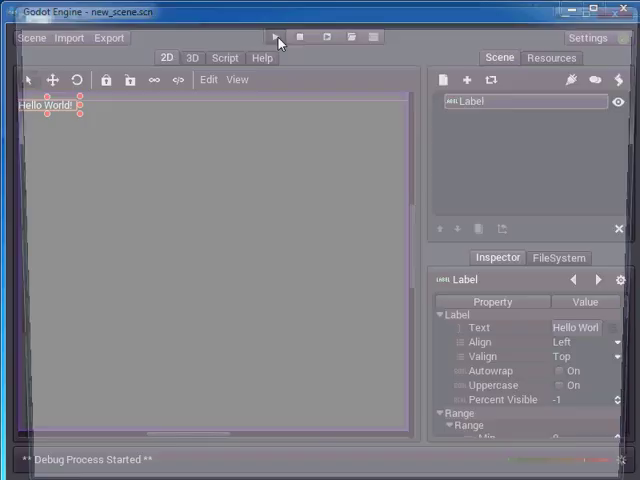
{"action": "left_click", "coordinate": [272, 38]}
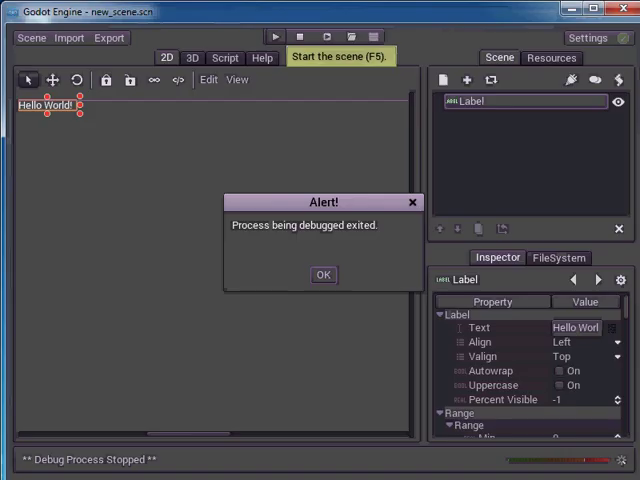
{"action": "left_click", "coordinate": [324, 274]}
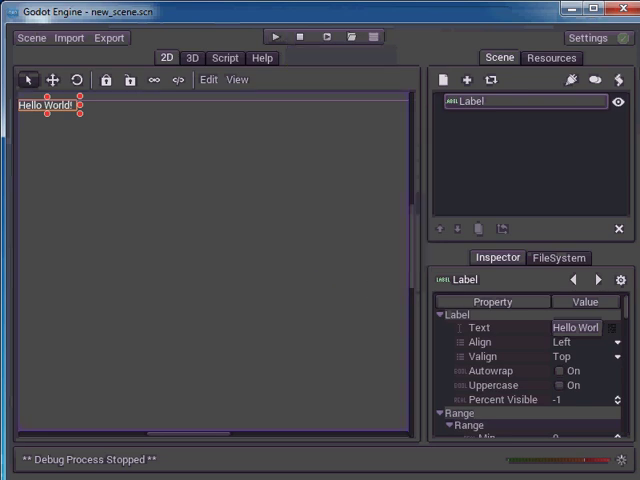